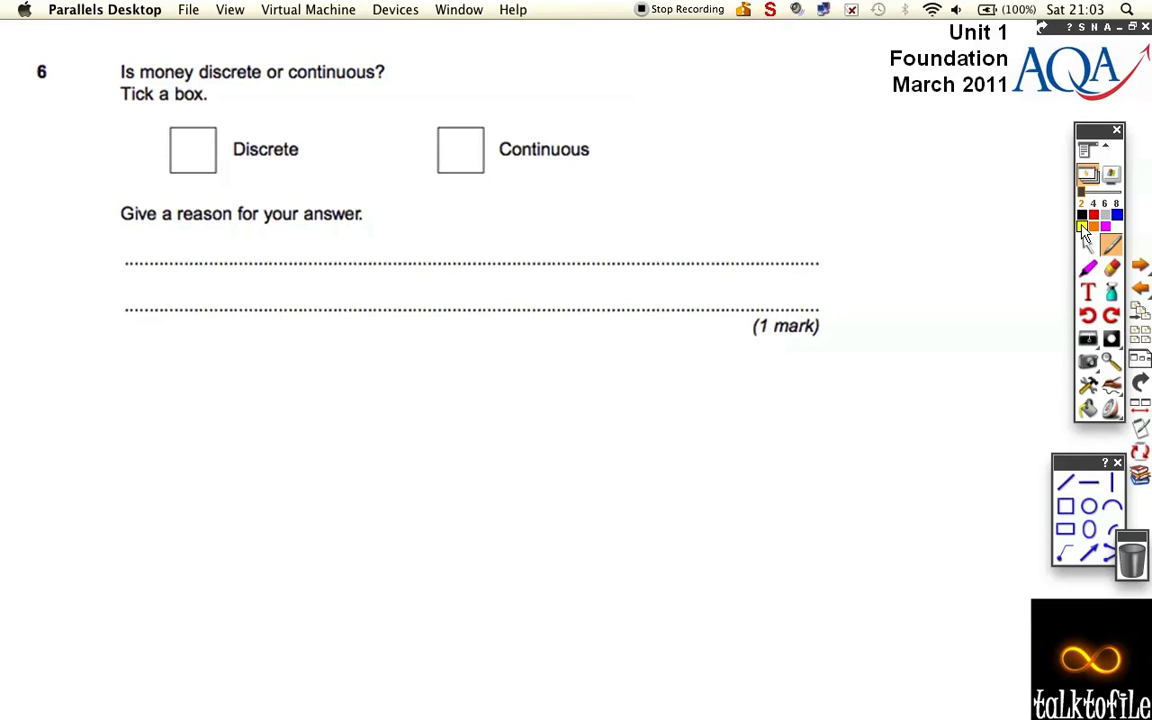
pyautogui.moveTo(1090, 227)
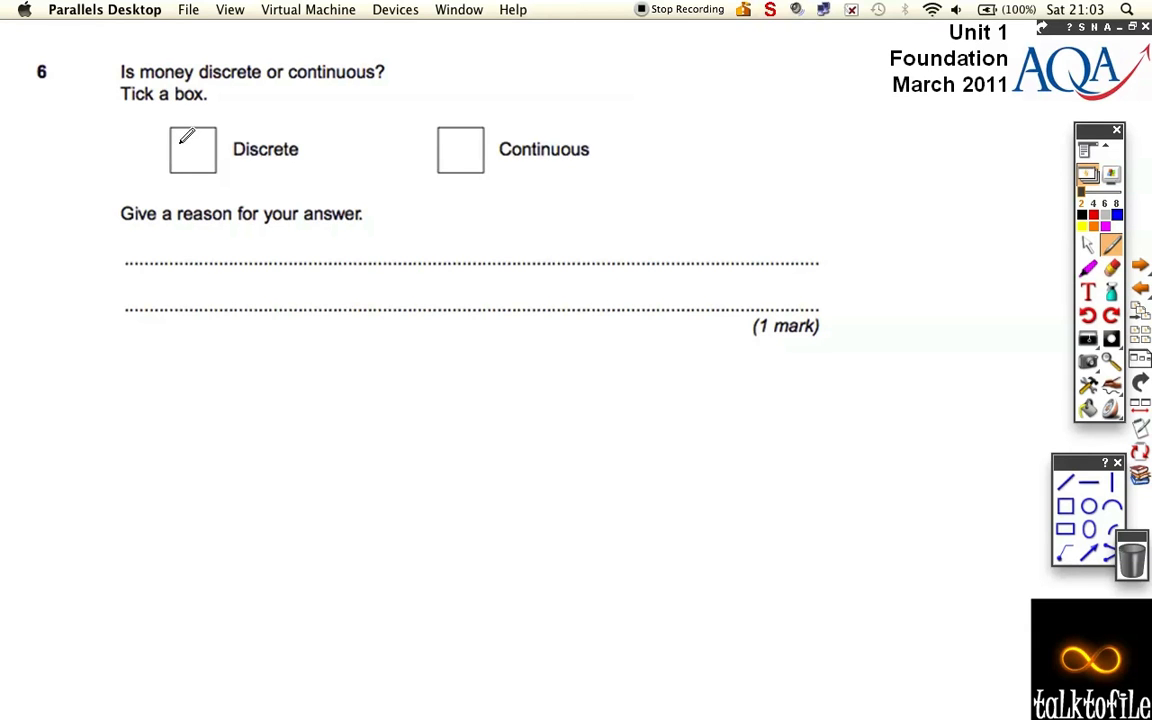
# - Draw a blue tick in the Discrete box and write 'Because you can count it.' on the top dotted line
pyautogui.click(192, 149)
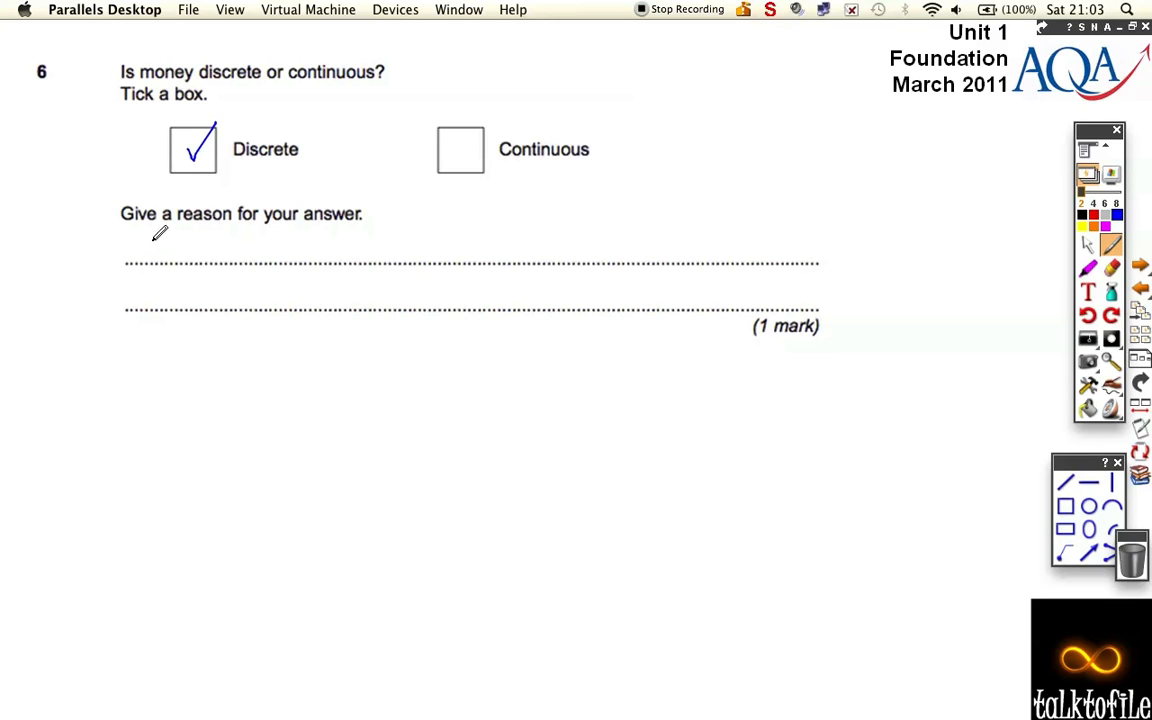
pyautogui.moveTo(150, 248); pyautogui.dragTo(210, 245)
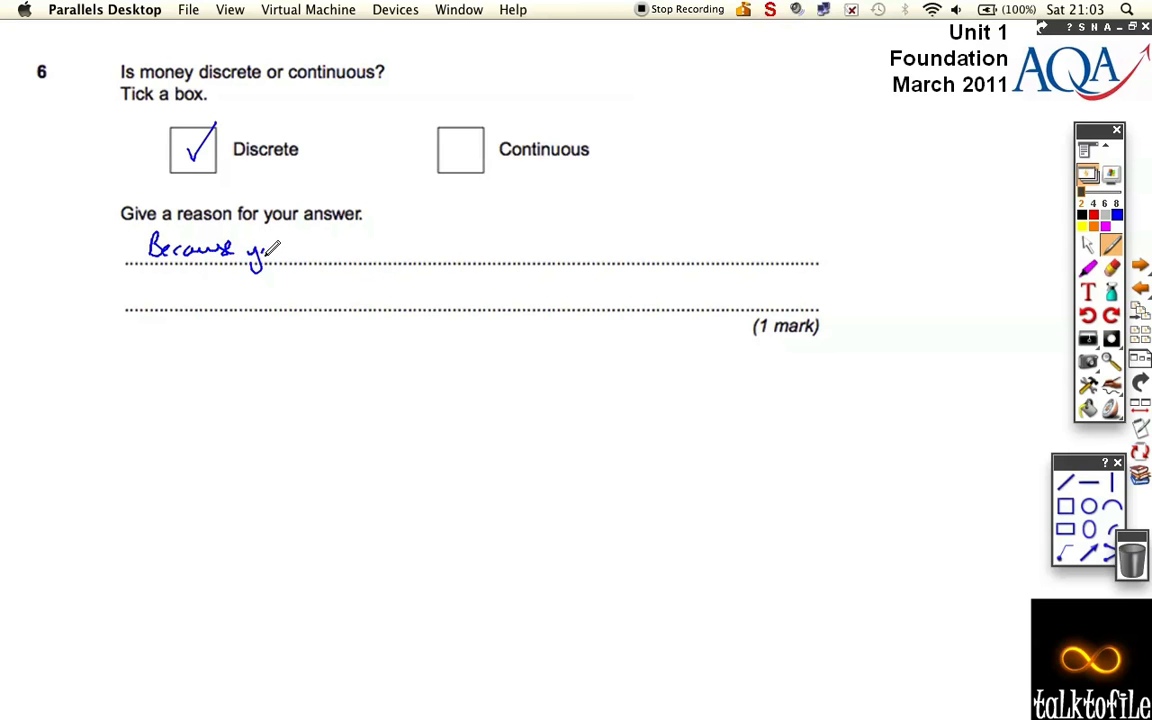
pyautogui.moveTo(250, 248); pyautogui.dragTo(340, 250)
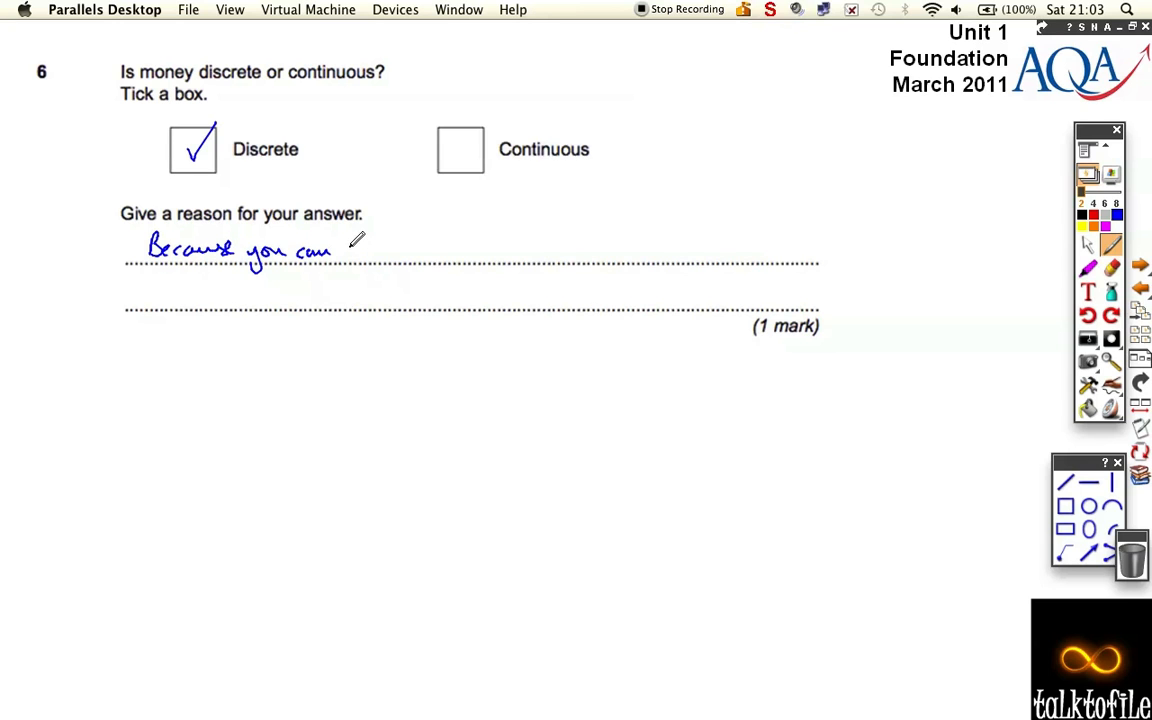
pyautogui.moveTo(335, 248); pyautogui.dragTo(425, 248)
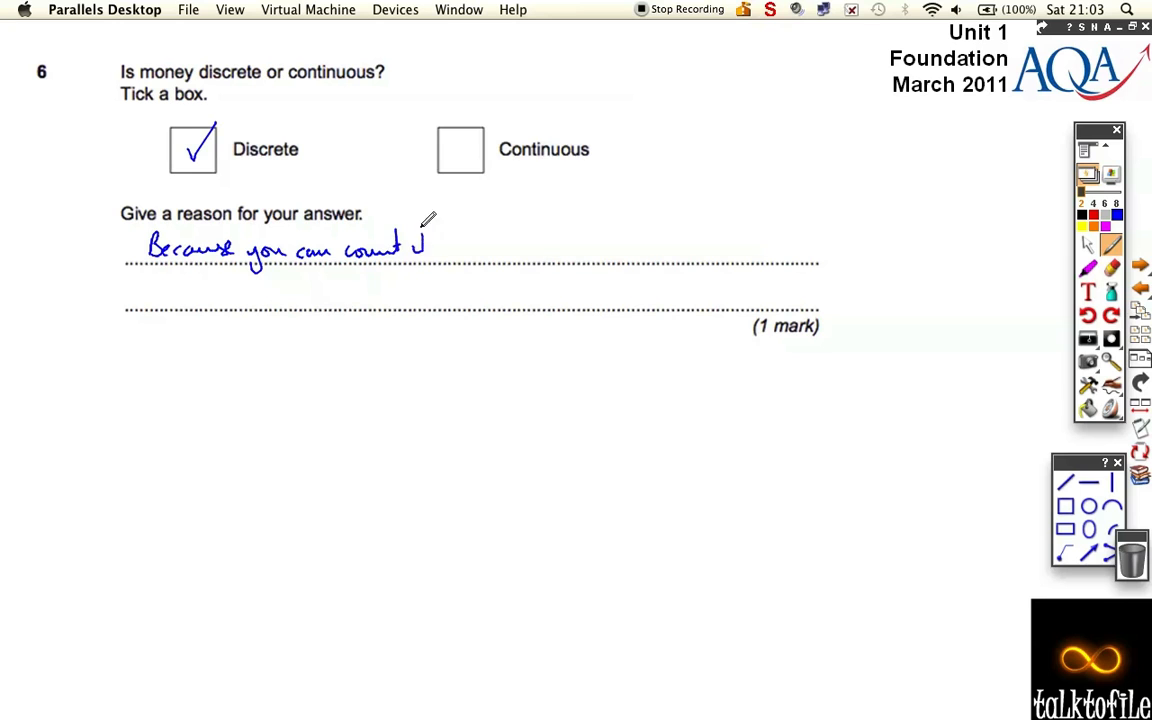
pyautogui.moveTo(420, 248); pyautogui.dragTo(435, 250)
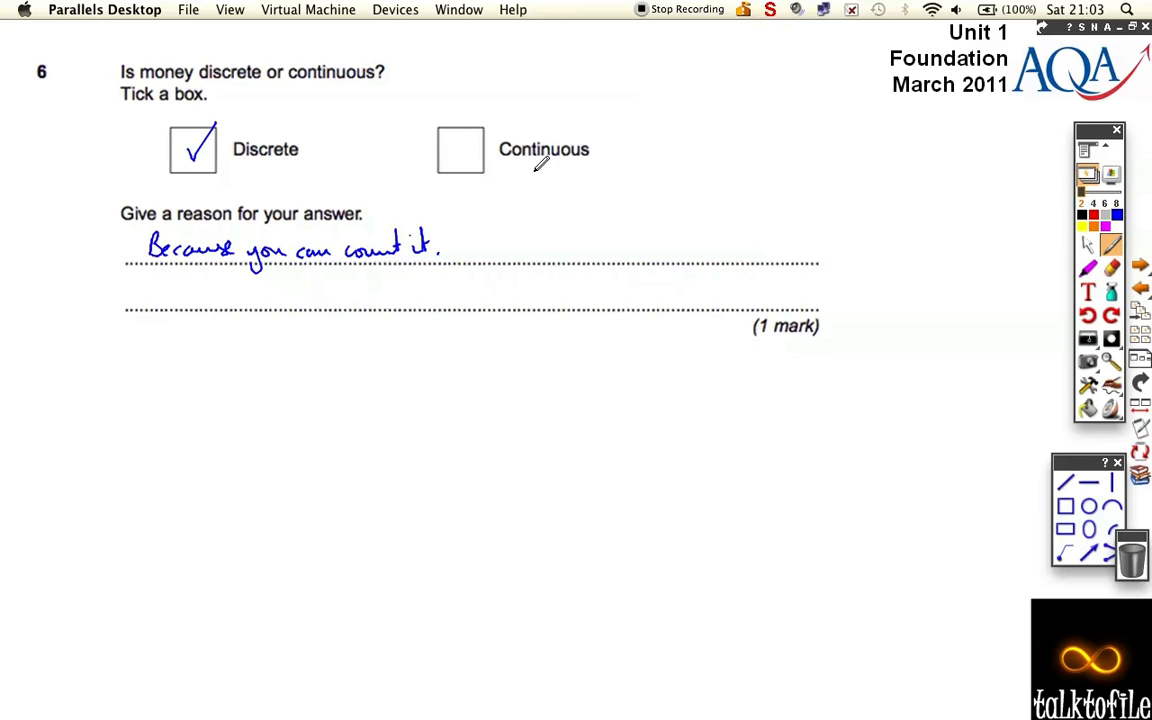
pyautogui.moveTo(537, 167)
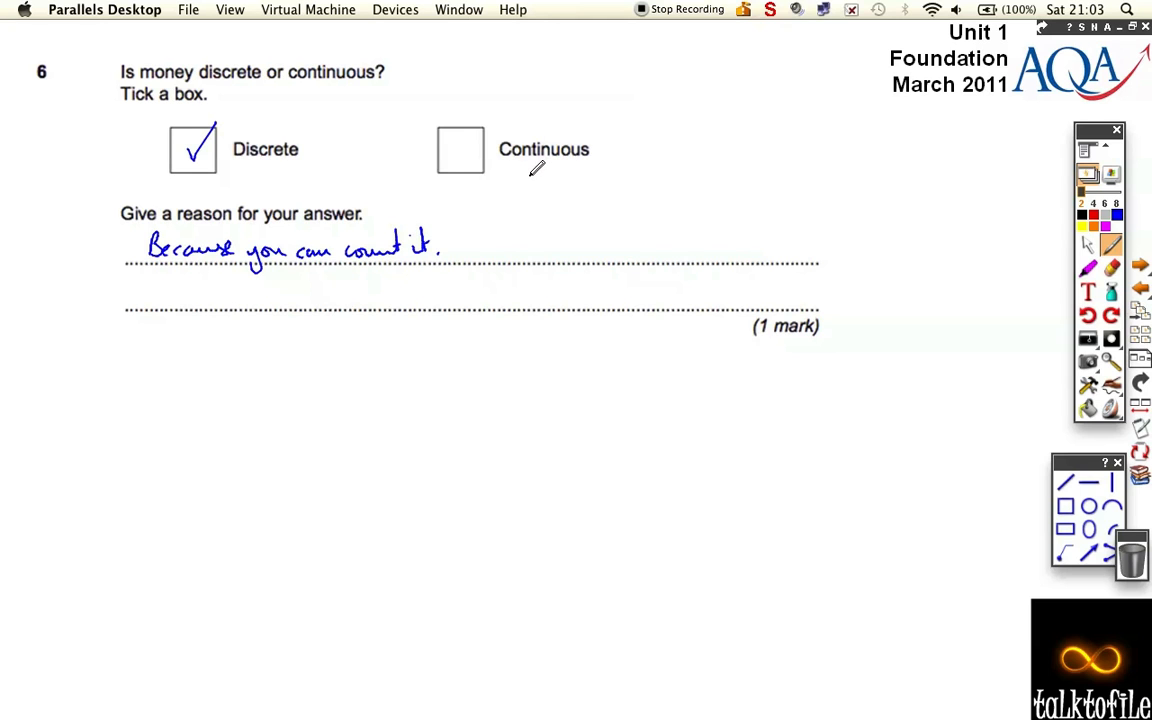
pyautogui.moveTo(504, 210)
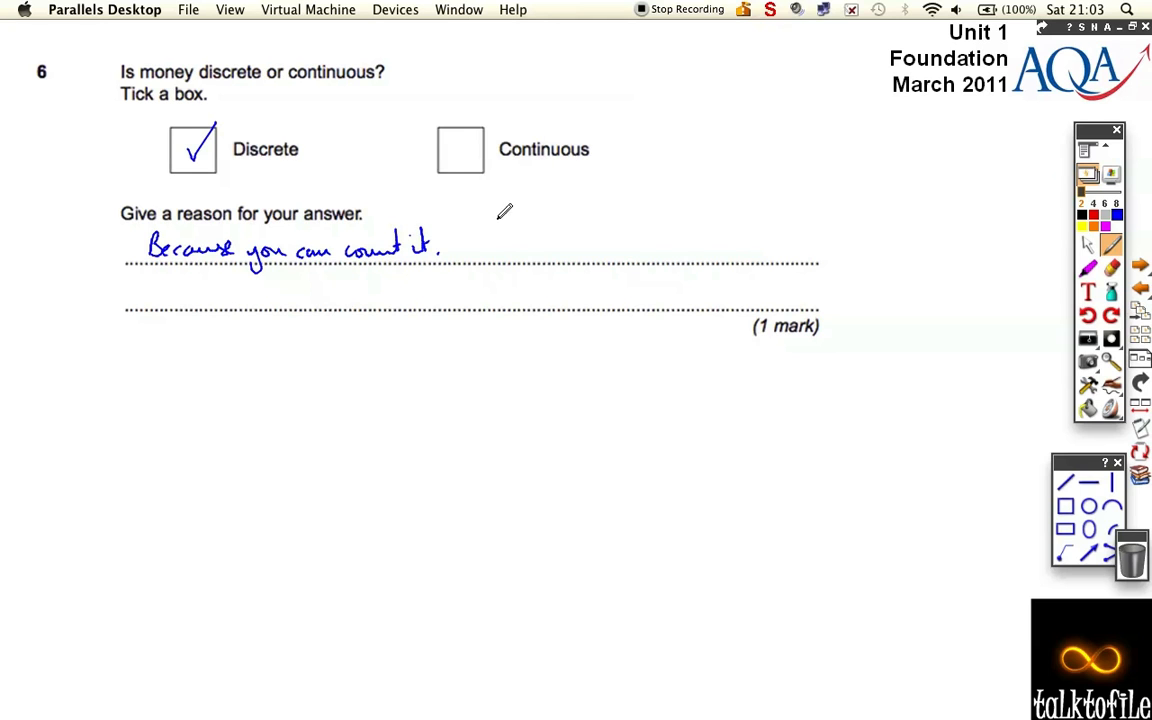
pyautogui.moveTo(158, 270)
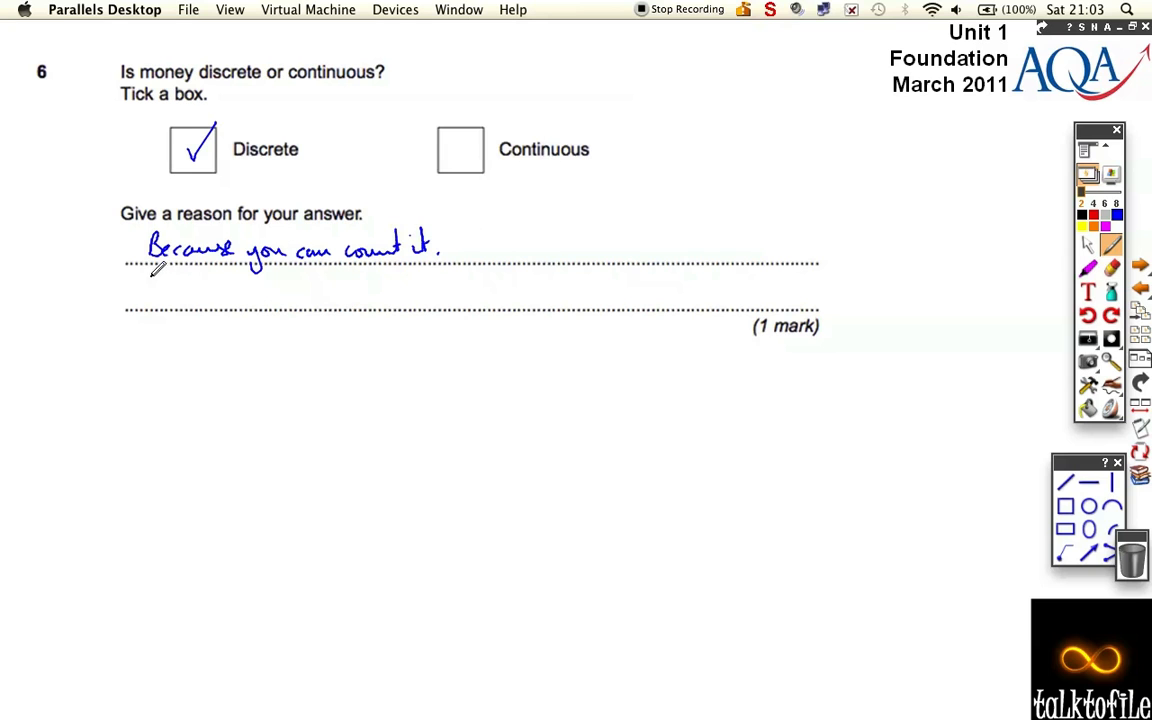
# - Write 'You cannot have half pennies.' in blue pen on the lower dotted answer line
pyautogui.moveTo(155, 290); pyautogui.dragTo(240, 295)
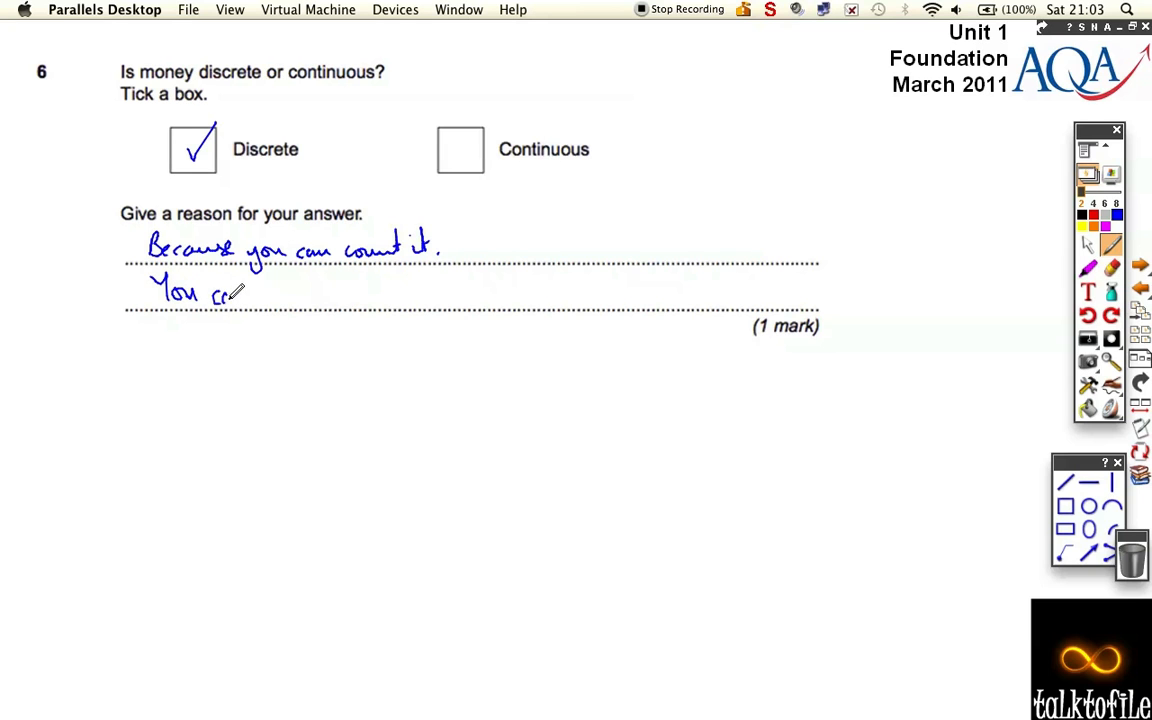
pyautogui.moveTo(215, 293); pyautogui.dragTo(290, 293)
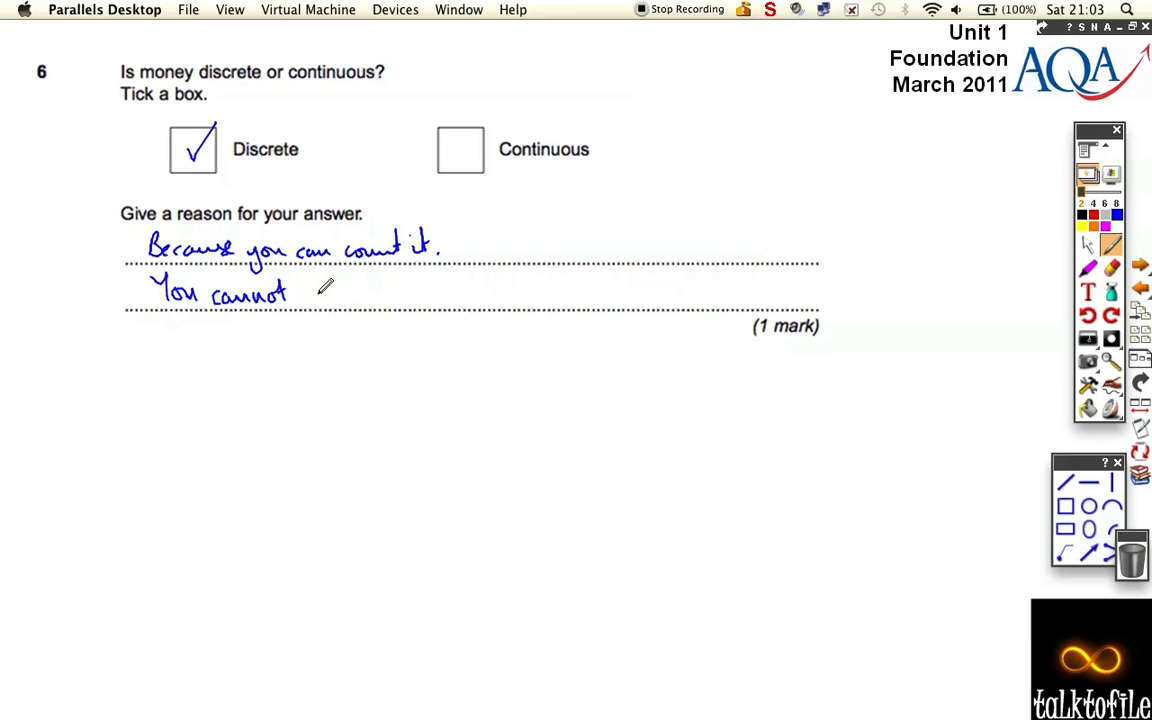
pyautogui.moveTo(295, 293); pyautogui.dragTo(380, 293)
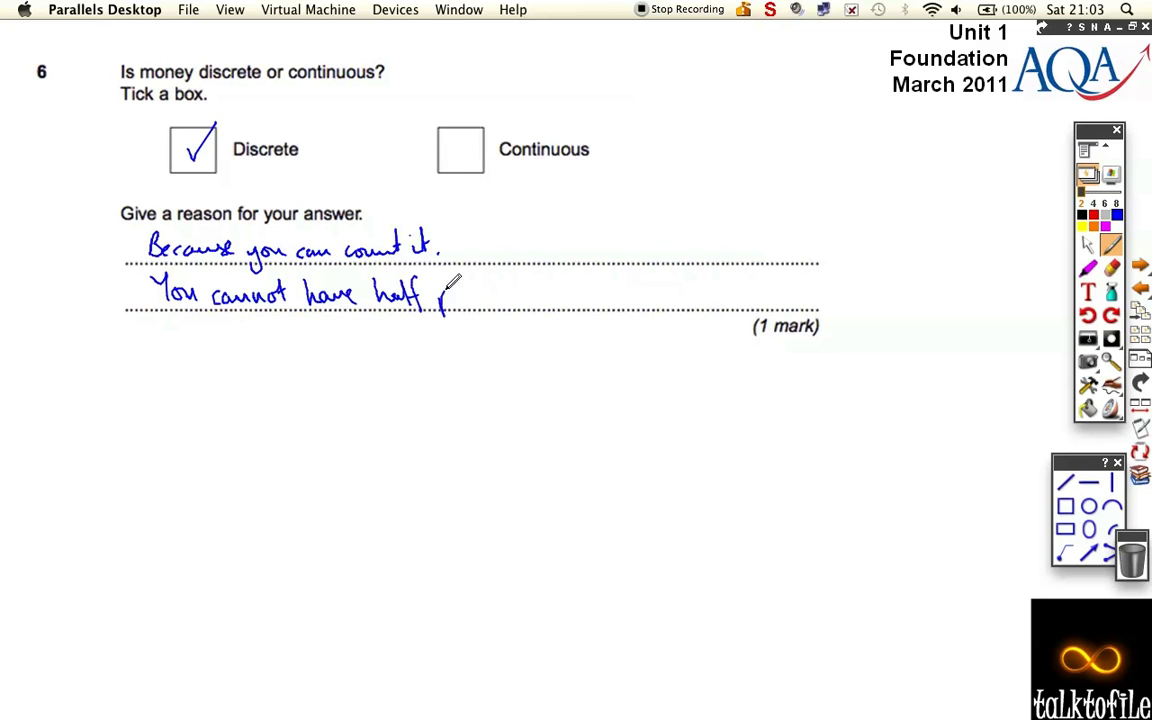
pyautogui.moveTo(440, 293); pyautogui.dragTo(520, 293)
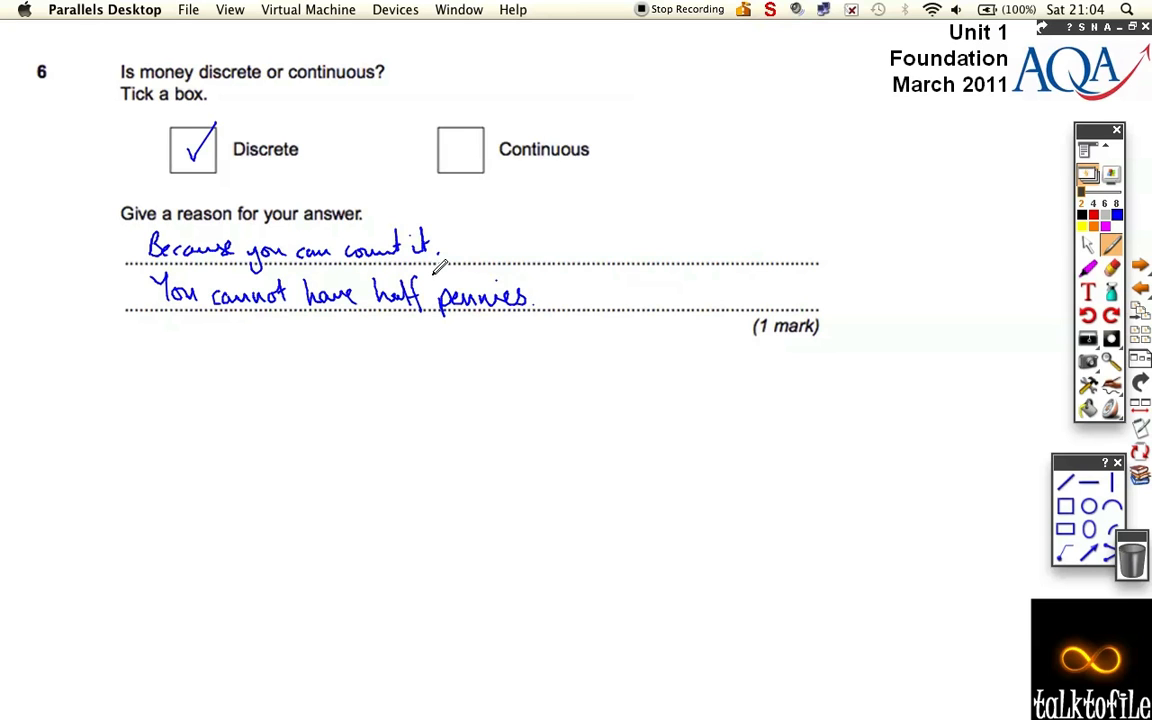
pyautogui.moveTo(445, 258)
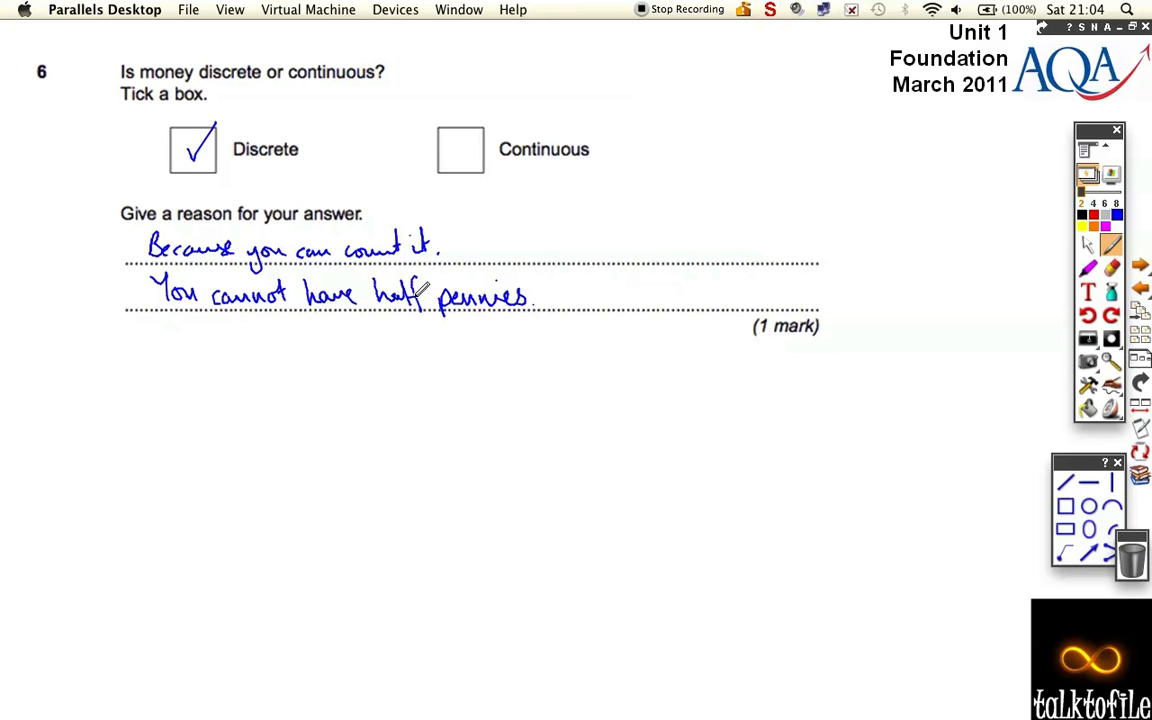
pyautogui.moveTo(520, 260)
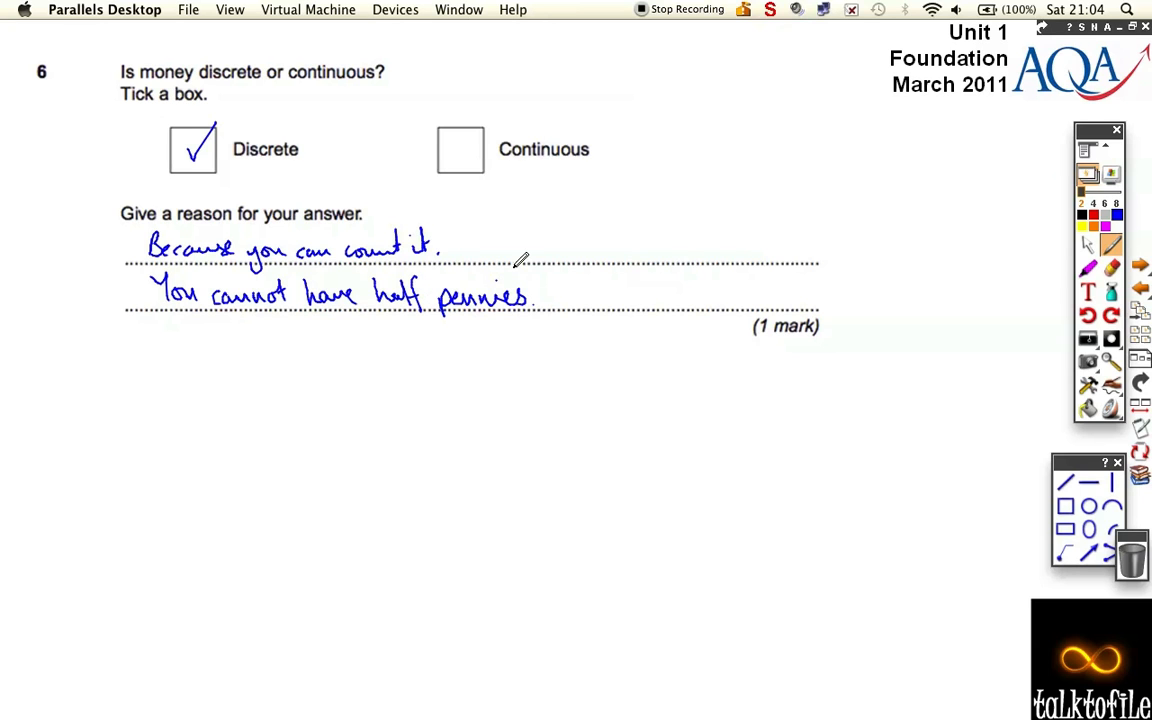